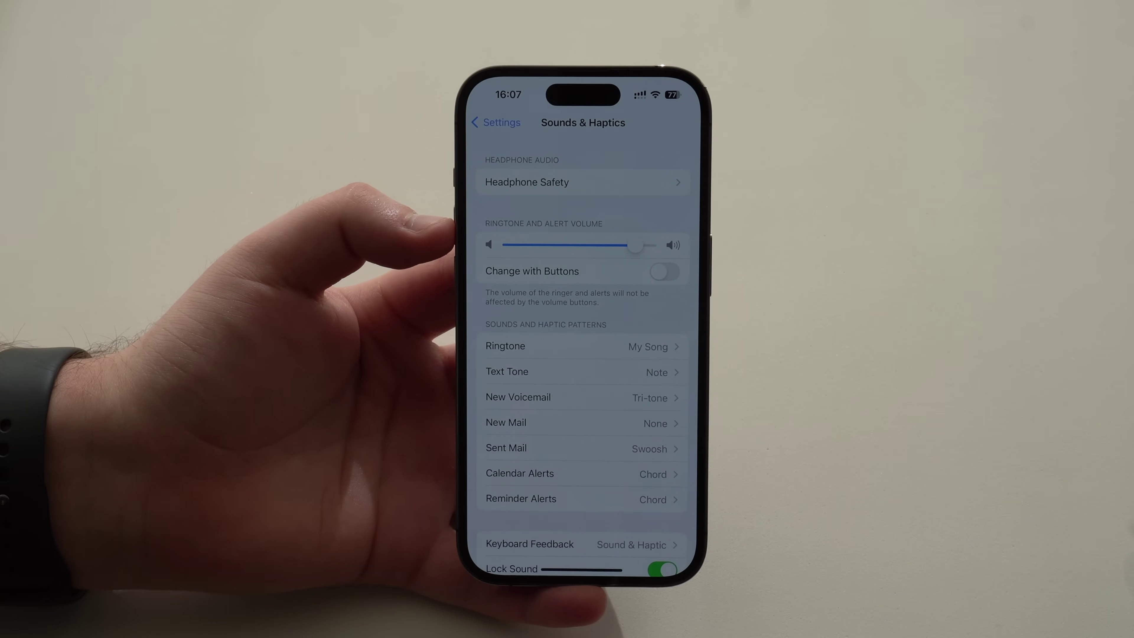
Leave Sounds & Haptics showing ringtone My Song and return to the Home Screen.
{"action": "left_click", "coordinate": [501, 122]}
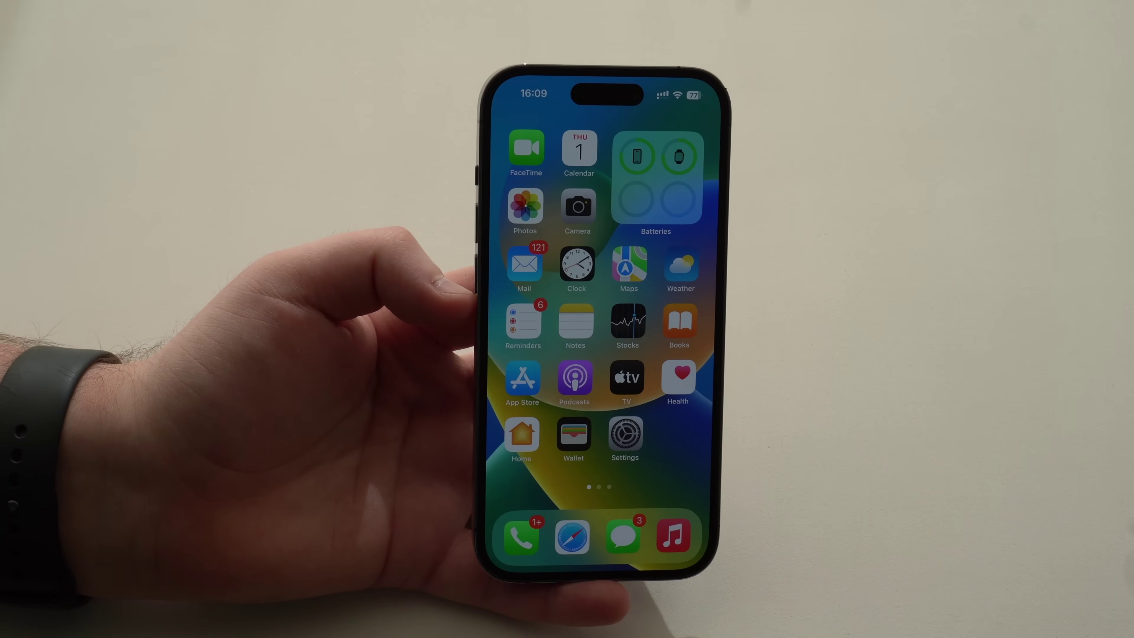
{"action": "scroll", "scroll_direction": "left", "scroll_amount": 3}
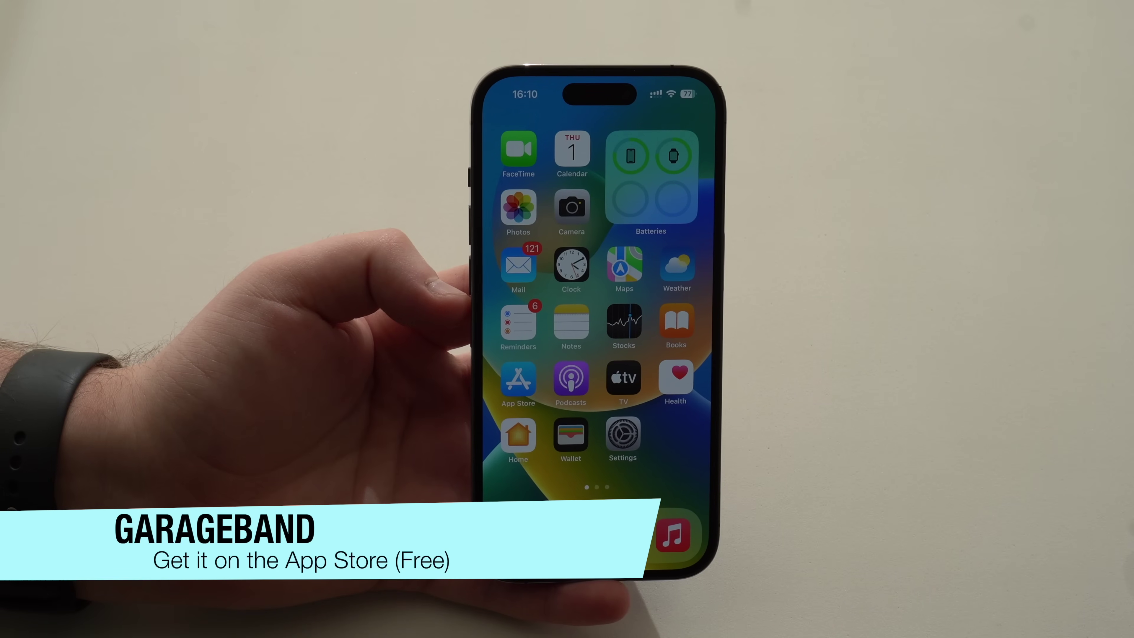
{"action": "scroll", "scroll_direction": "left", "scroll_amount": 3}
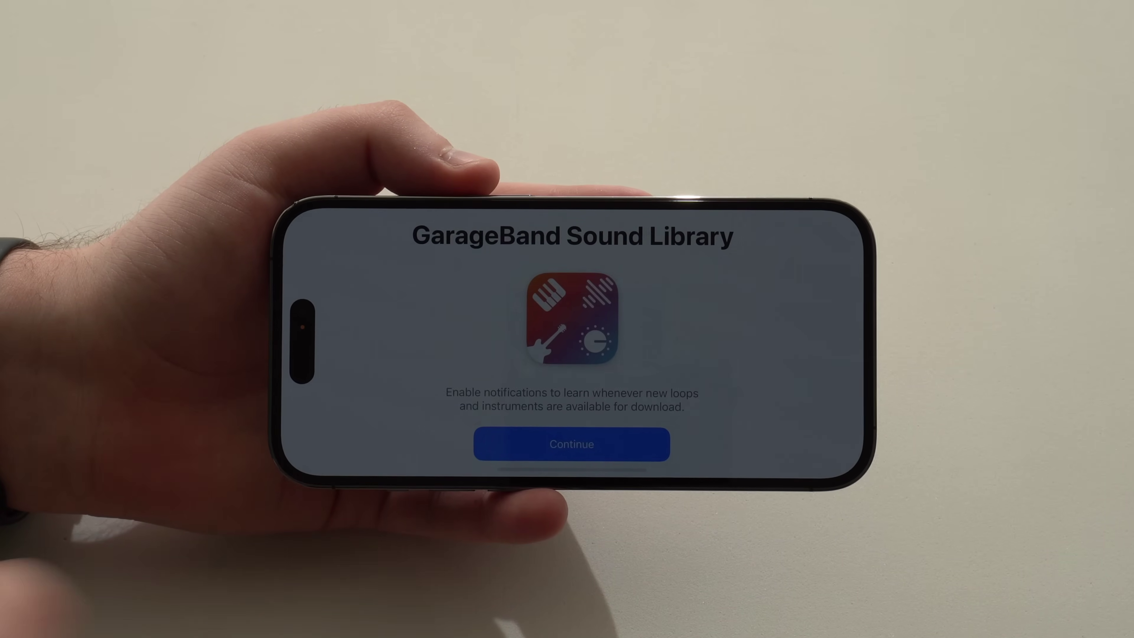
Continue past the Sound Library intro and allow GarageBand notifications.
{"action": "left_click", "coordinate": [572, 444]}
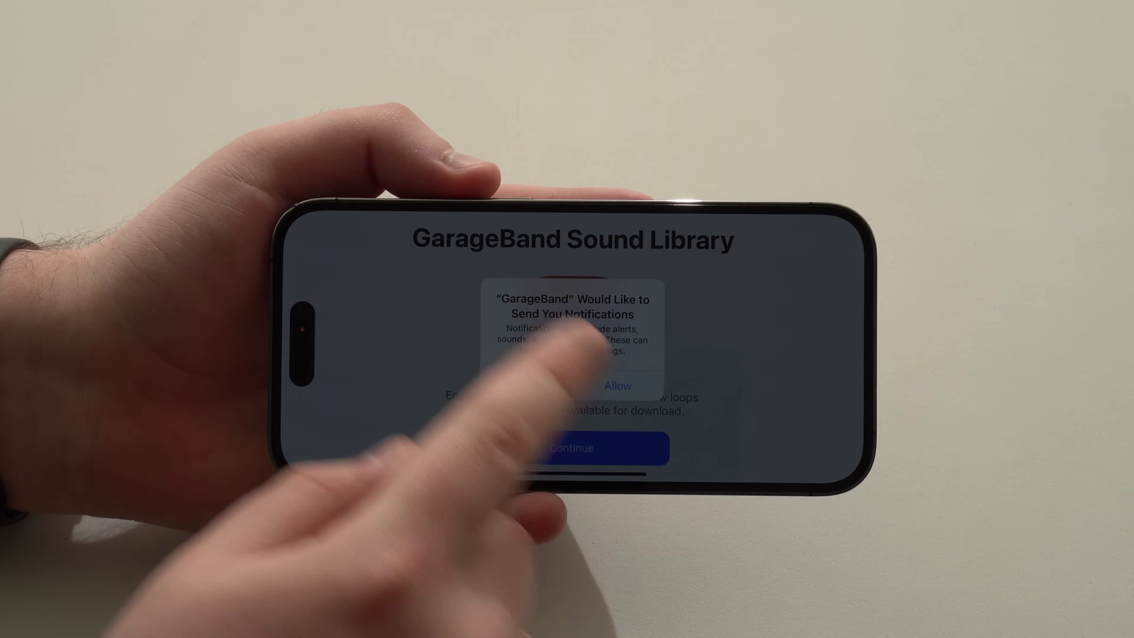
{"action": "left_click", "coordinate": [617, 386]}
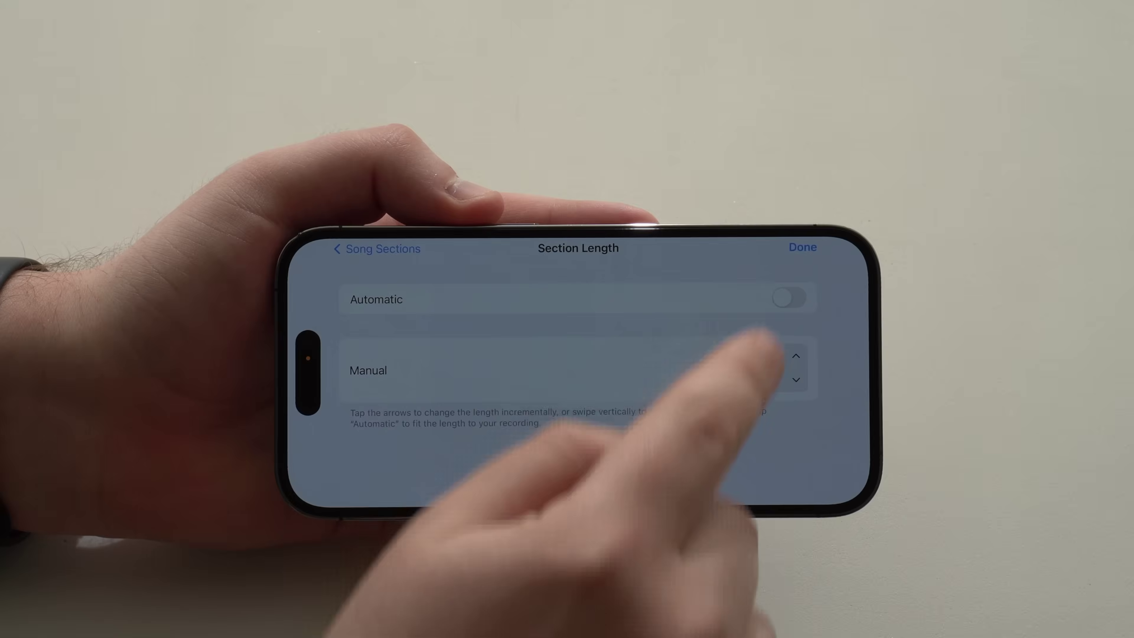
Set the section length manually to 30 bars and confirm with Done.
{"action": "left_click", "coordinate": [798, 356]}
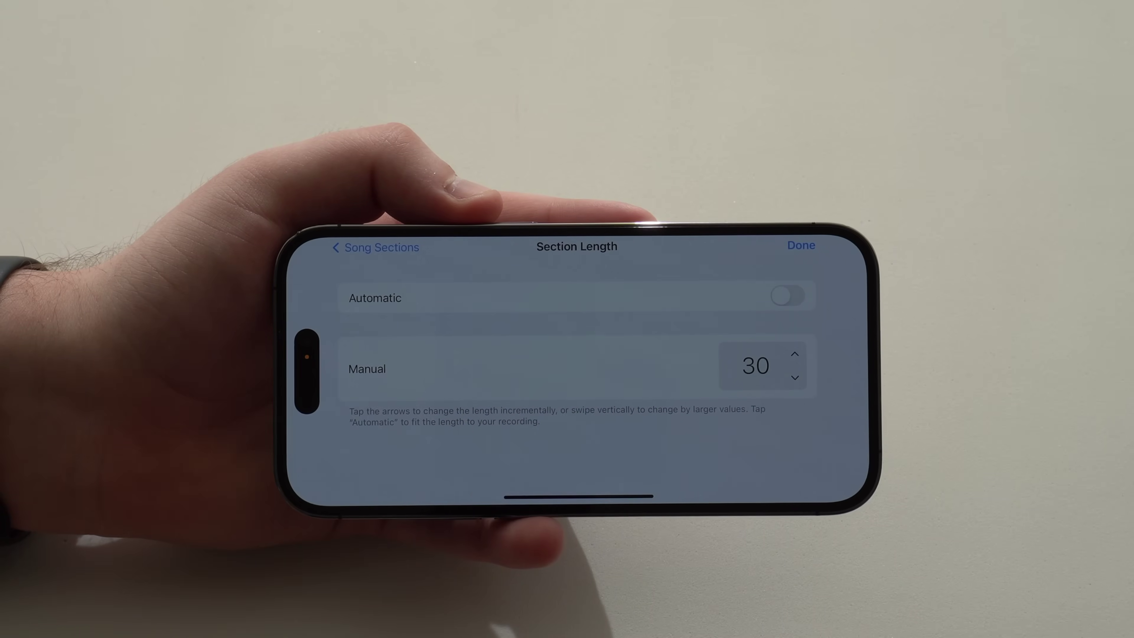
{"action": "left_click", "coordinate": [800, 245]}
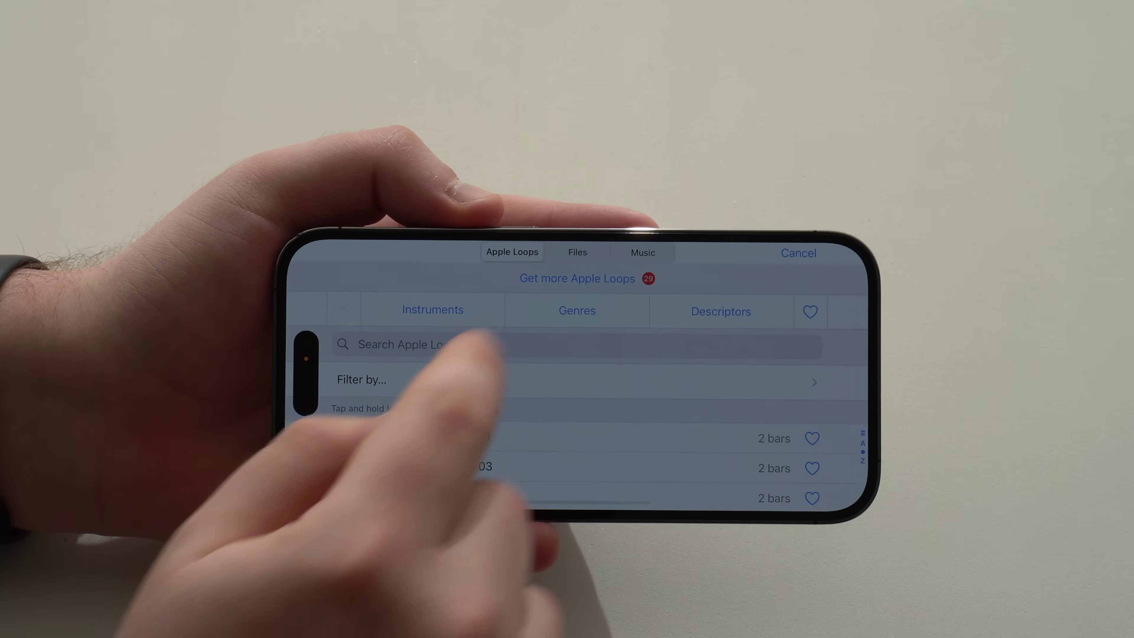
Switch the loop browser from Apple Loops to the Files tab.
{"action": "left_click", "coordinate": [578, 251]}
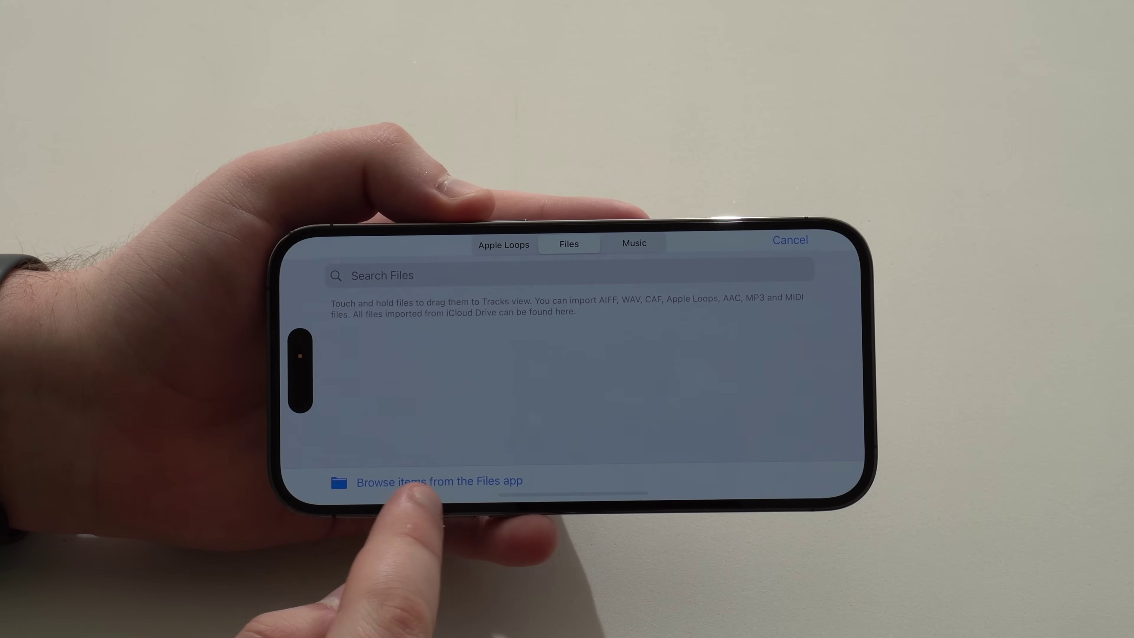
Browse items from the Files app to pick a song to import.
{"action": "left_click", "coordinate": [418, 482]}
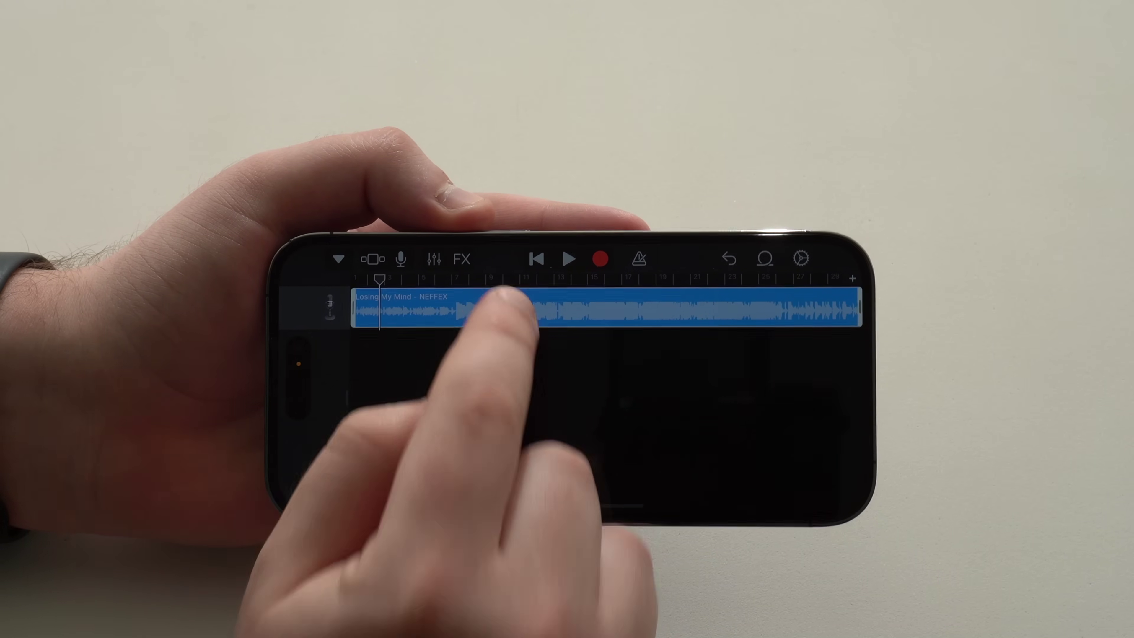
Select the imported Losing My Mind - NEFFEX region on the audio track.
{"action": "left_click", "coordinate": [501, 311]}
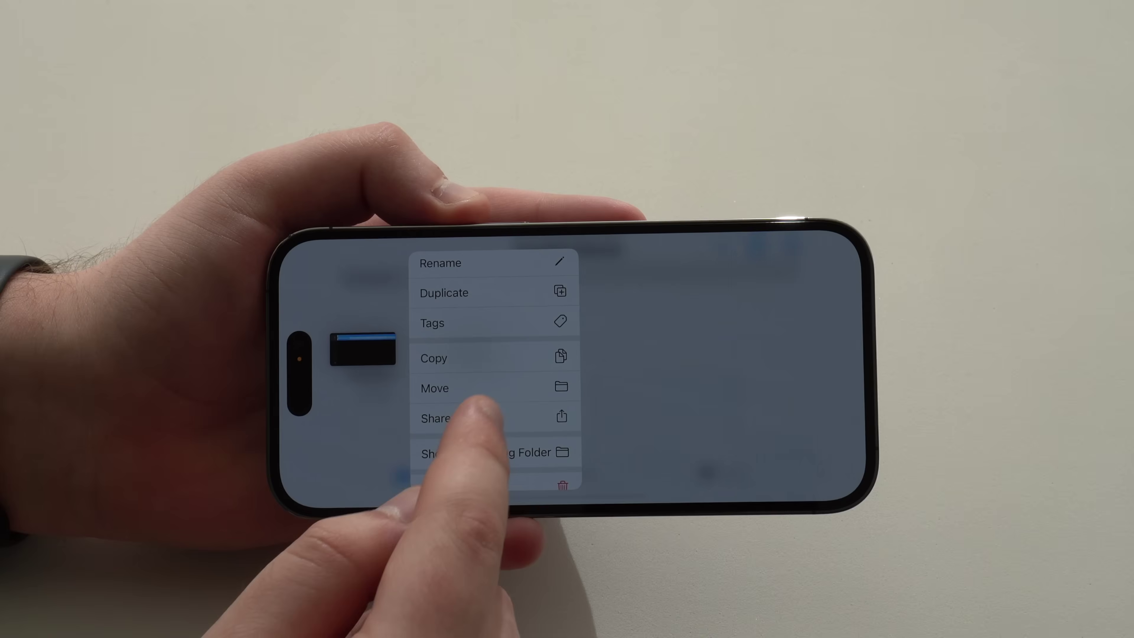
Share the project as a ringtone named My Song youtube and export it.
{"action": "left_click", "coordinate": [435, 418]}
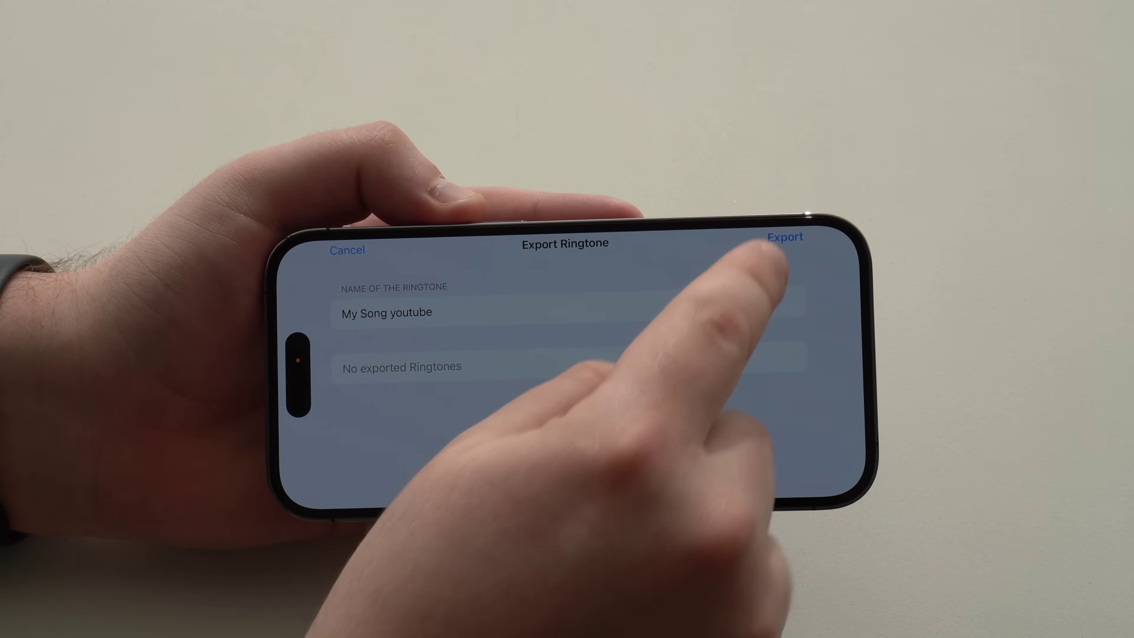
{"action": "left_click", "coordinate": [784, 236]}
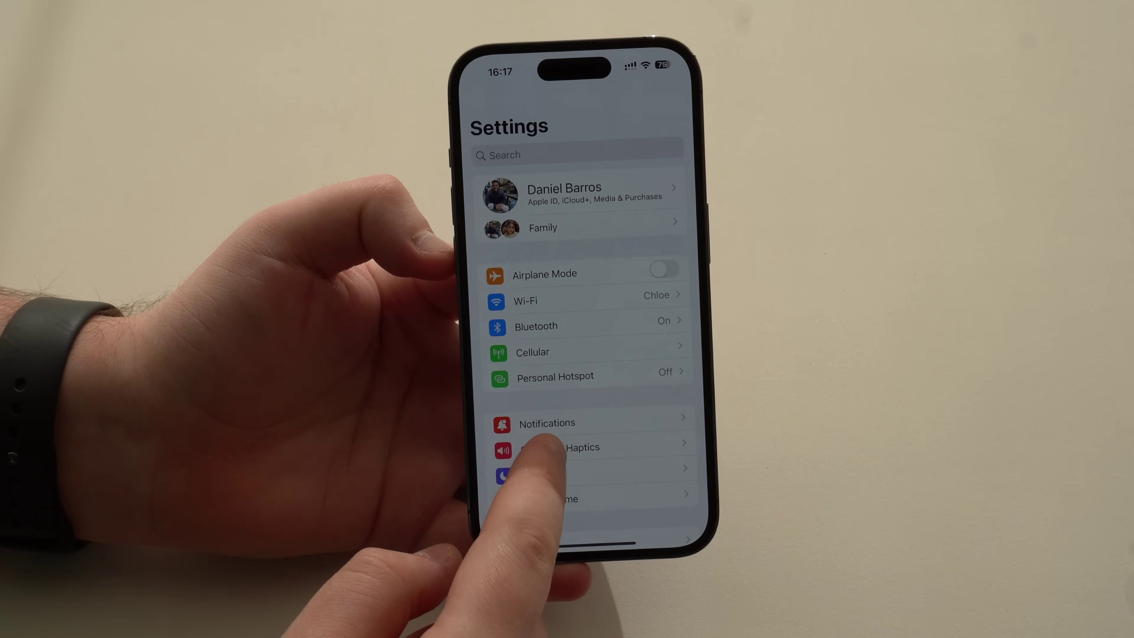
In Sounds & Haptics, choose My Song youtube as the ringtone and go back.
{"action": "left_click", "coordinate": [551, 446]}
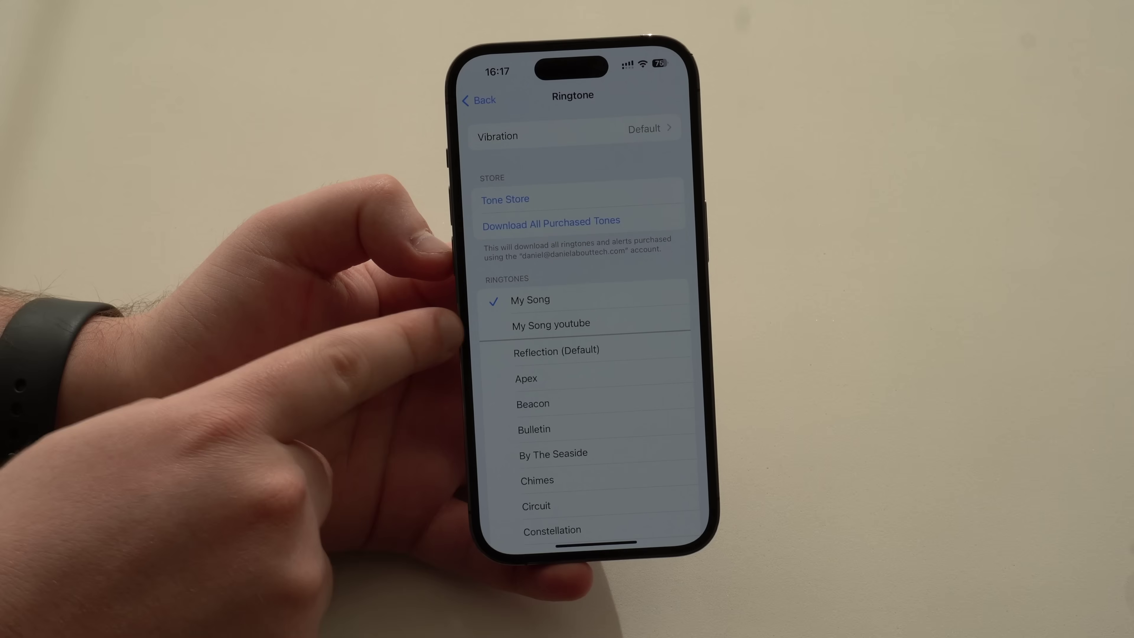
{"action": "left_click", "coordinate": [551, 323]}
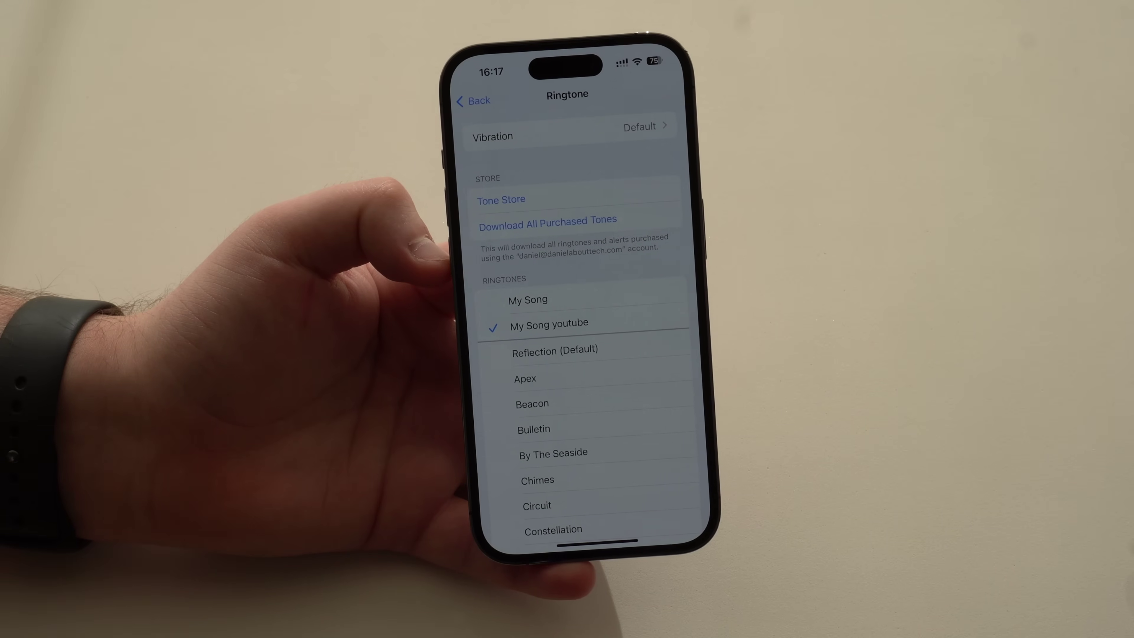
{"action": "left_click", "coordinate": [475, 101]}
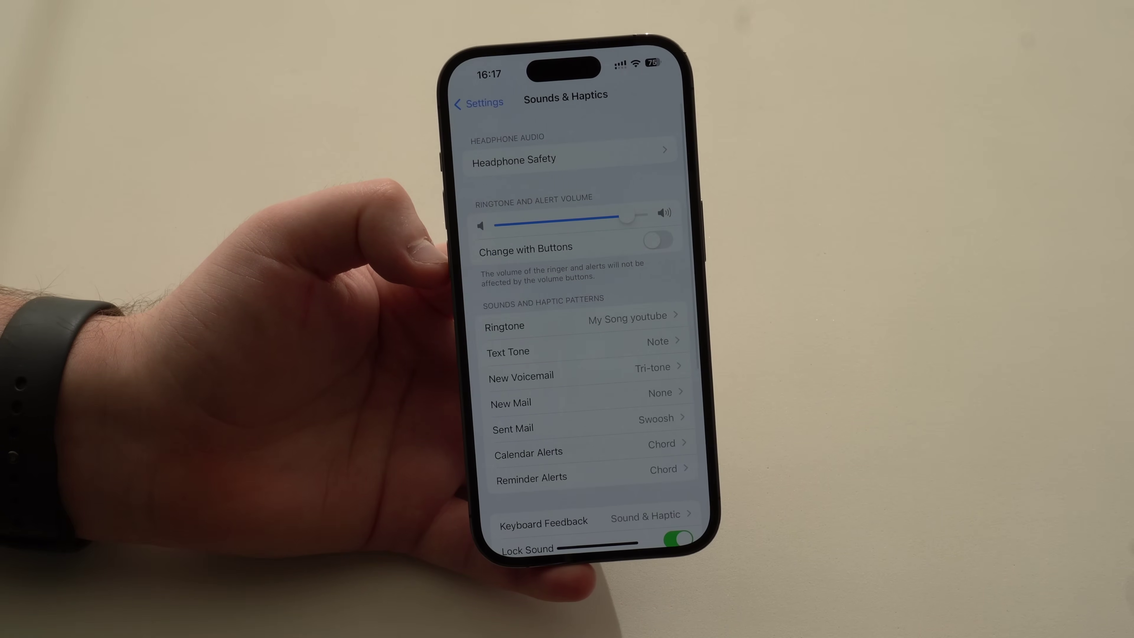